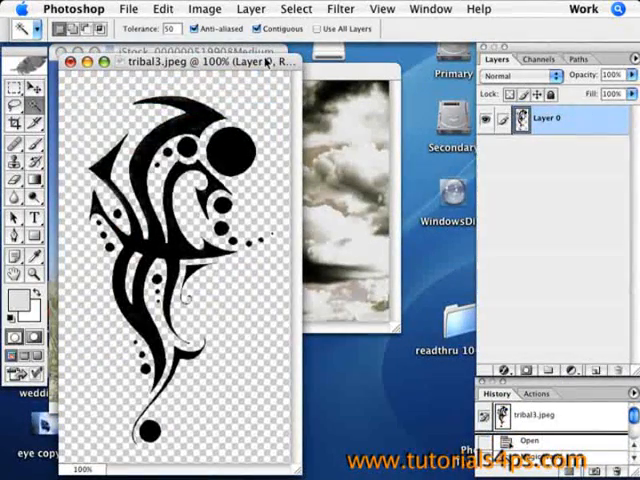
Convert Background to Layer 0, Magic Wand the blue sky patches and delete them to transparency.
{"action": "left_click", "coordinate": [210, 52]}
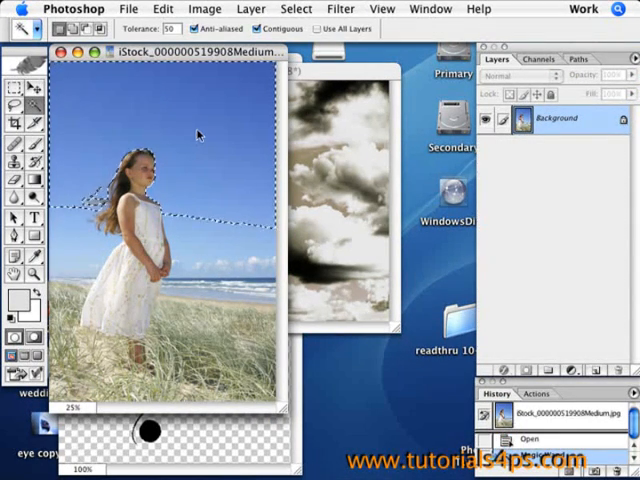
{"action": "left_click", "coordinate": [200, 140]}
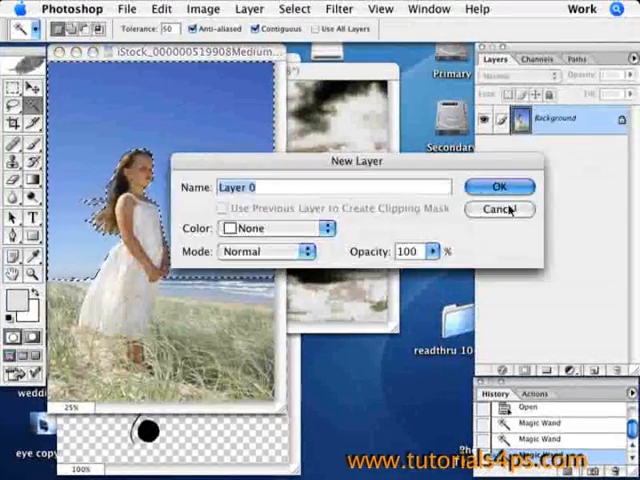
{"action": "left_click", "coordinate": [500, 188]}
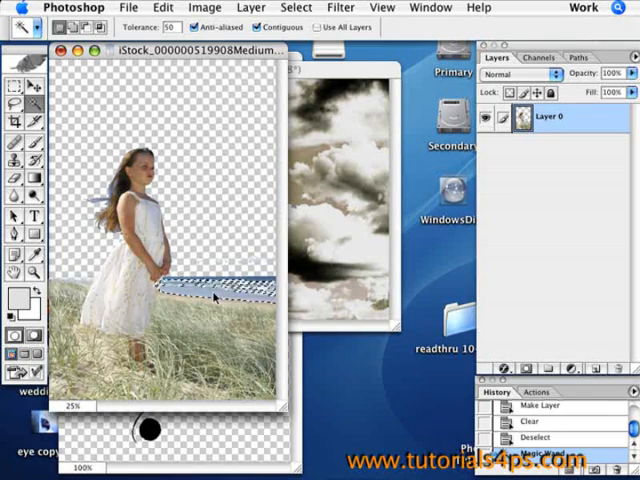
{"action": "left_click", "coordinate": [212, 296]}
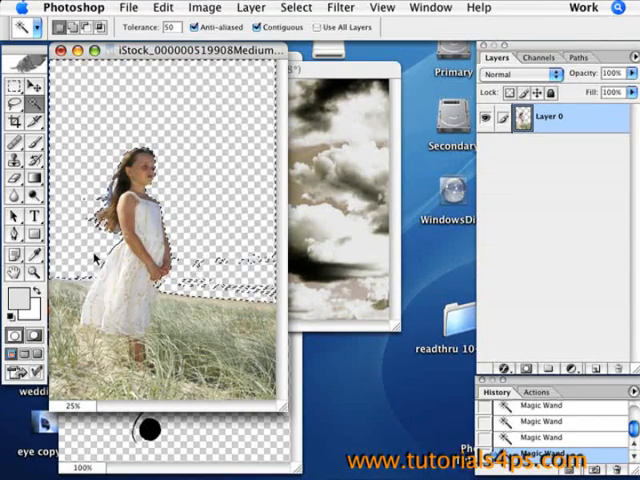
{"action": "key", "text": "Cmd+D"}
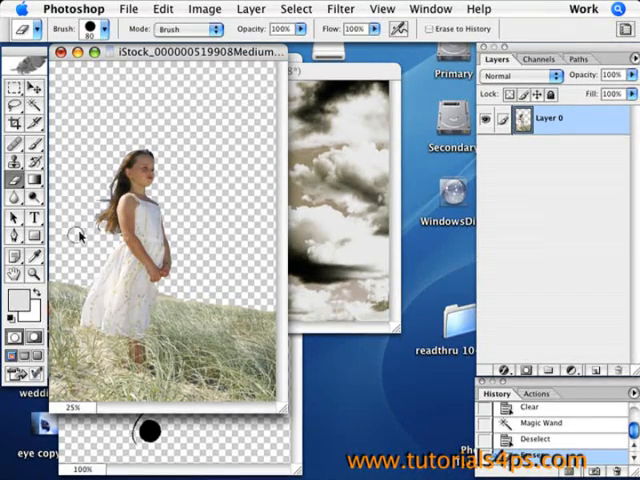
{"action": "mouse_move", "coordinate": [56, 266]}
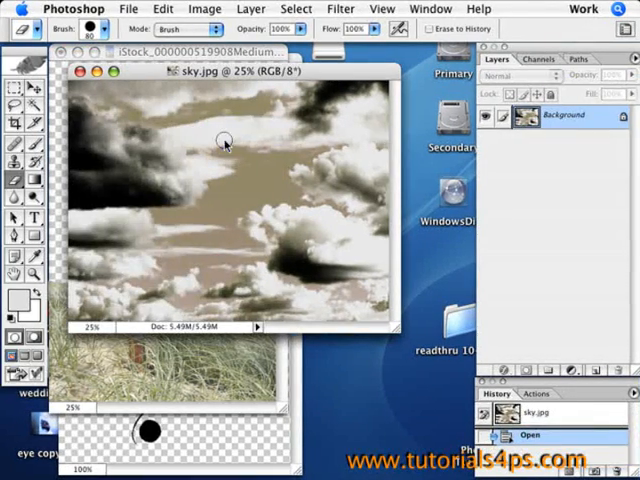
Copy all of sky.jpg into the girl document and send it backward beneath her.
{"action": "left_click", "coordinate": [160, 8]}
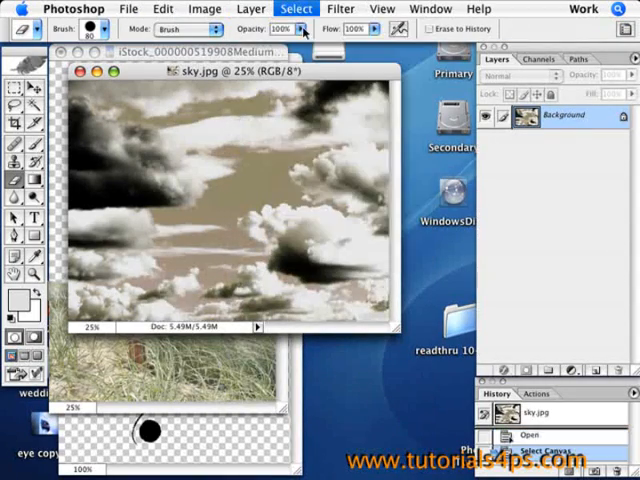
{"action": "left_click", "coordinate": [160, 8]}
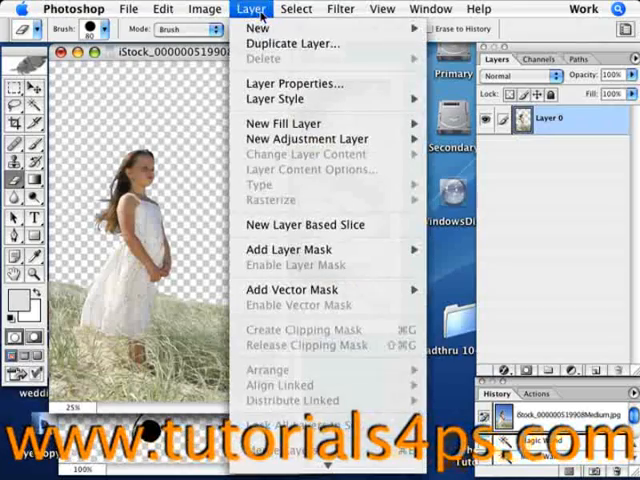
{"action": "left_click", "coordinate": [156, 8]}
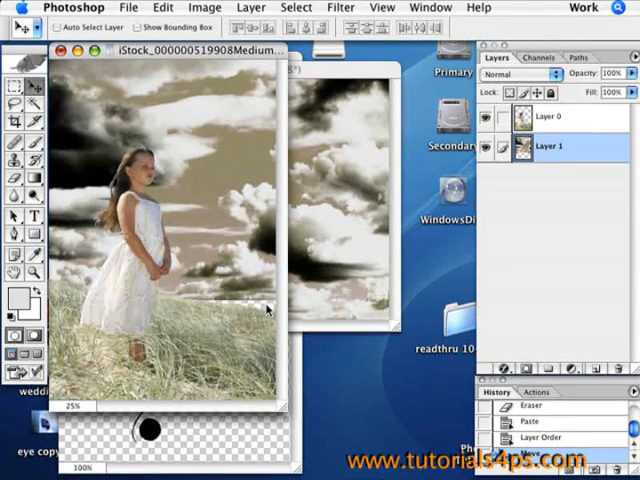
Nudge the sky layer into a better position behind the girl with the Move tool.
{"action": "left_click", "coordinate": [128, 8]}
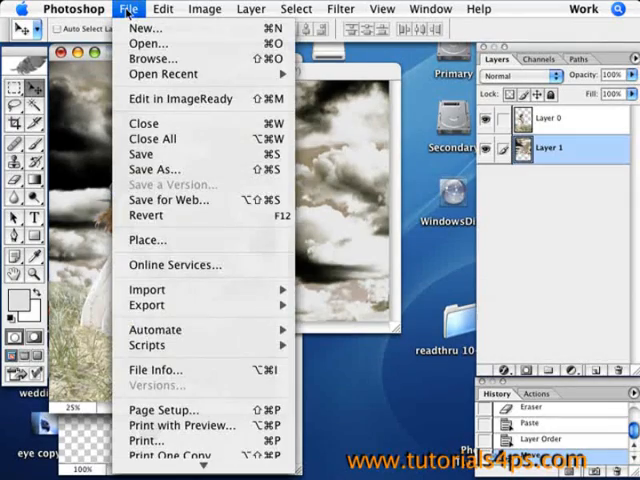
{"action": "left_click", "coordinate": [164, 8]}
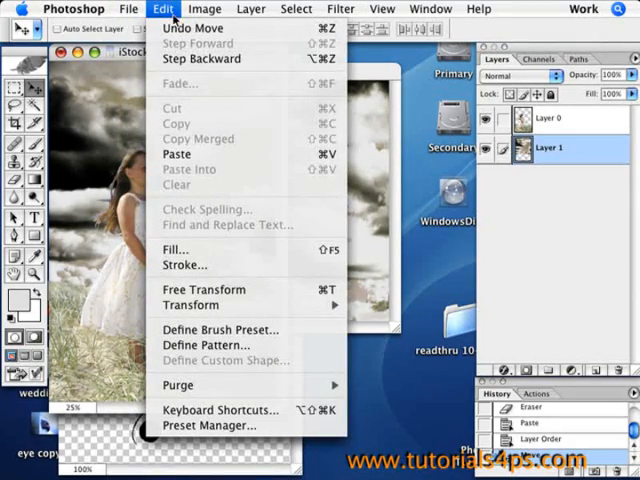
{"action": "left_click", "coordinate": [204, 288]}
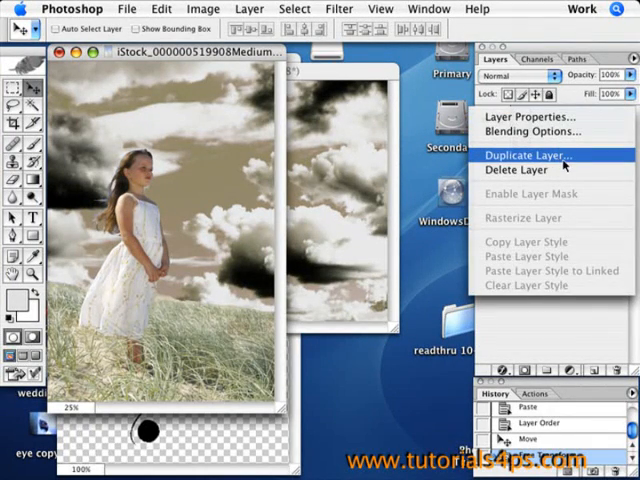
Duplicate the girl's layer as 'Layer 0 copy'.
{"action": "left_click", "coordinate": [528, 156]}
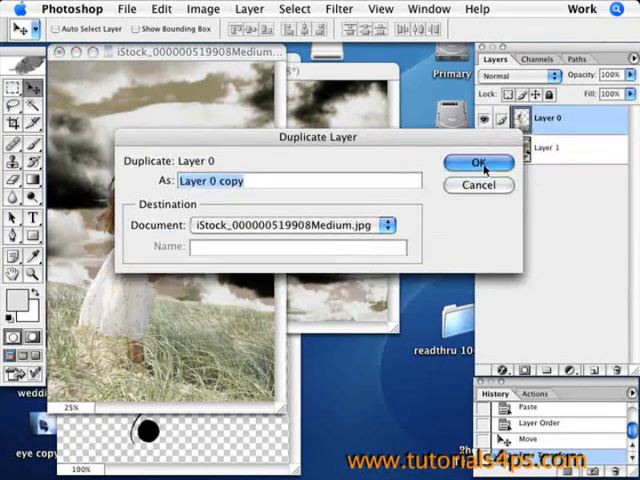
{"action": "left_click", "coordinate": [478, 162]}
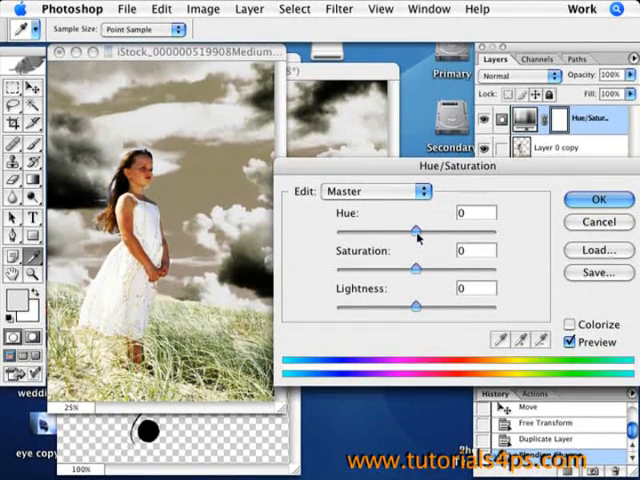
Apply a Hue/Saturation adjustment of Hue +6, Saturation -70, Lightness -11.
{"action": "left_click_drag", "start_coordinate": [416, 232], "coordinate": [406, 232]}
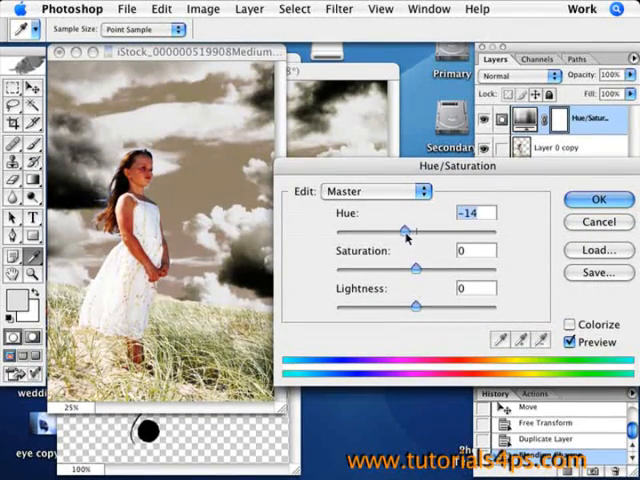
{"action": "left_click_drag", "start_coordinate": [404, 232], "coordinate": [420, 232]}
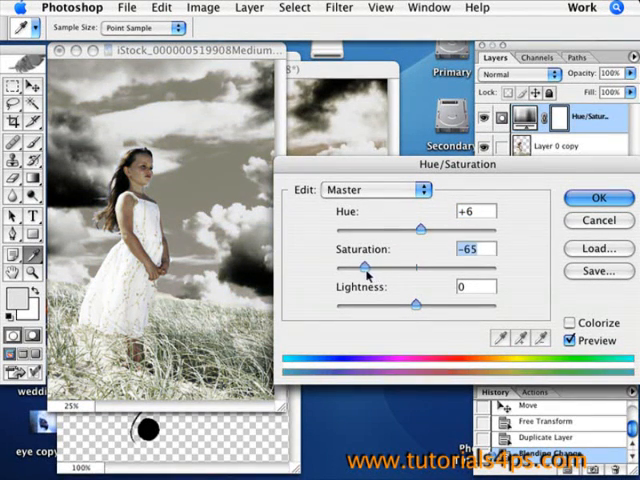
{"action": "left_click_drag", "start_coordinate": [368, 268], "coordinate": [362, 268]}
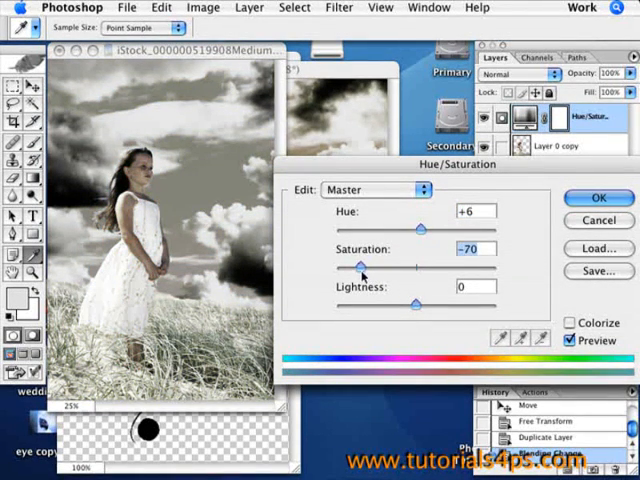
{"action": "left_click_drag", "start_coordinate": [416, 302], "coordinate": [408, 302]}
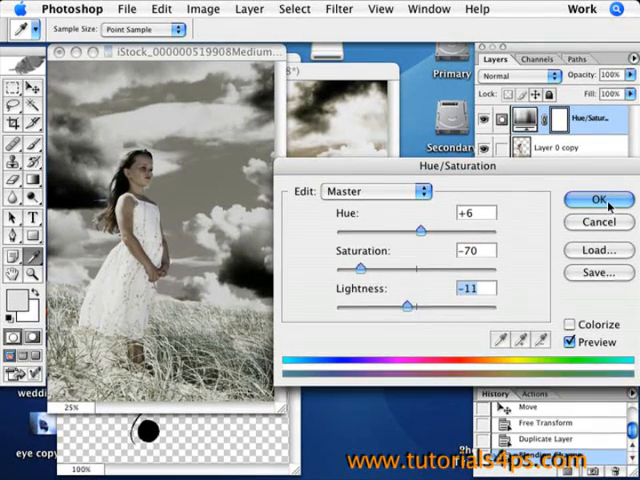
{"action": "left_click", "coordinate": [596, 200]}
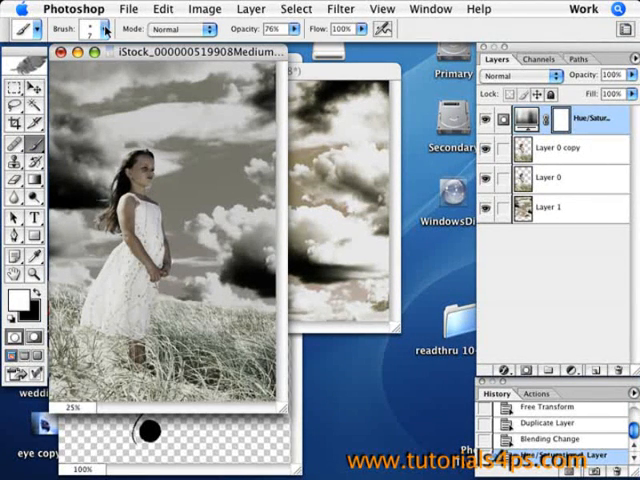
Brush at 80% opacity over the girl's head and body on the Overlay copy layer to add glow.
{"action": "left_click", "coordinate": [88, 32]}
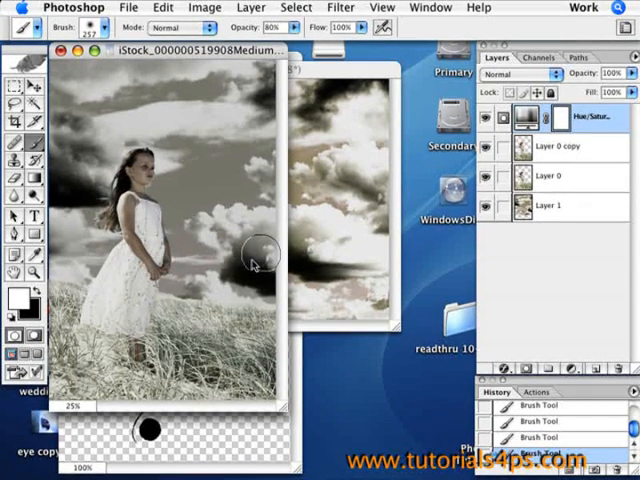
{"action": "left_click_drag", "start_coordinate": [256, 260], "coordinate": [248, 144]}
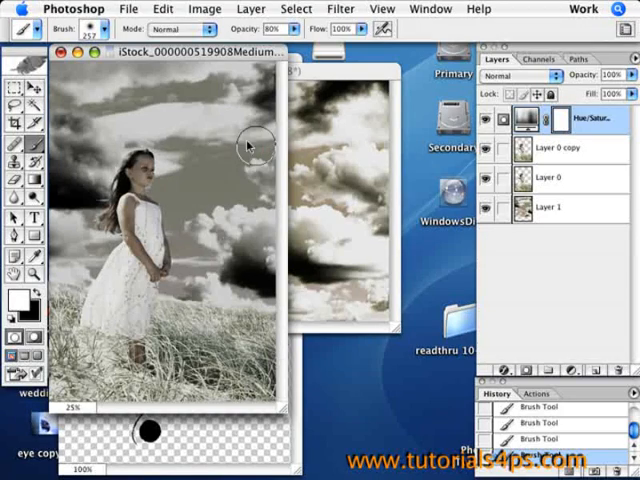
{"action": "mouse_move", "coordinate": [138, 152]}
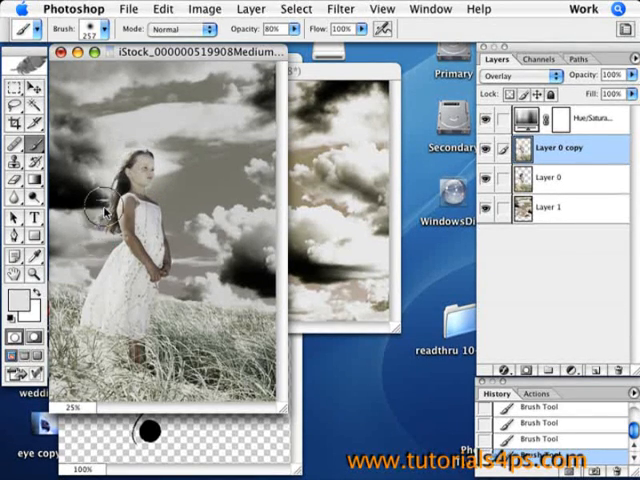
{"action": "left_click_drag", "start_coordinate": [100, 210], "coordinate": [136, 344]}
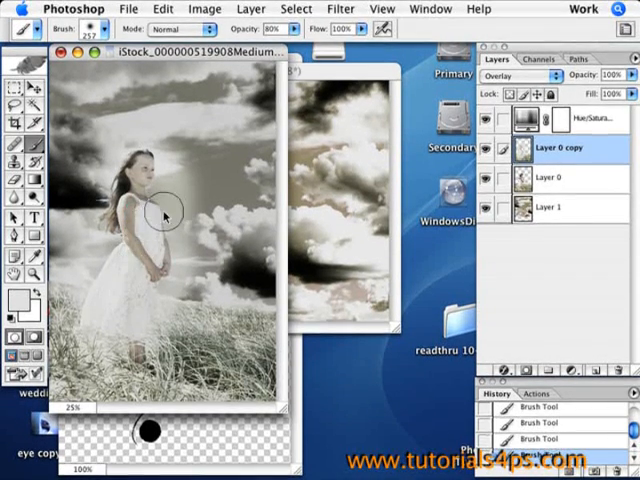
{"action": "left_click_drag", "start_coordinate": [164, 216], "coordinate": [130, 240]}
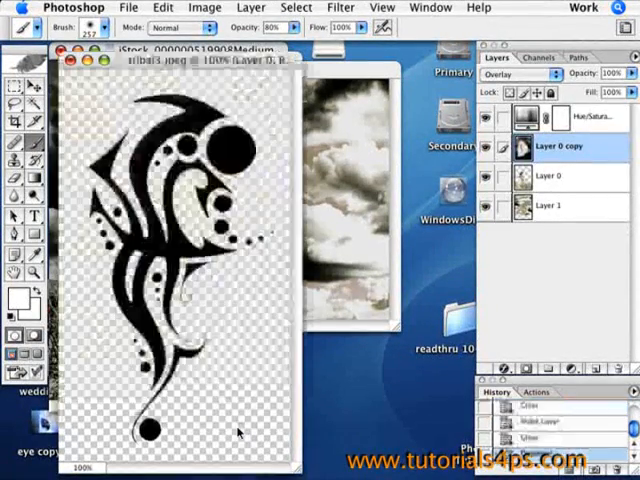
Select all of tribal1.jpeg, copy it and paste it into the composite, accepting the profile mismatch.
{"action": "left_click", "coordinate": [296, 8]}
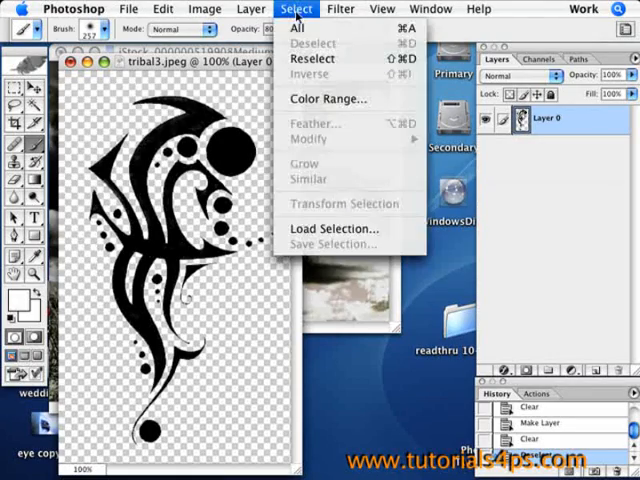
{"action": "left_click", "coordinate": [314, 44]}
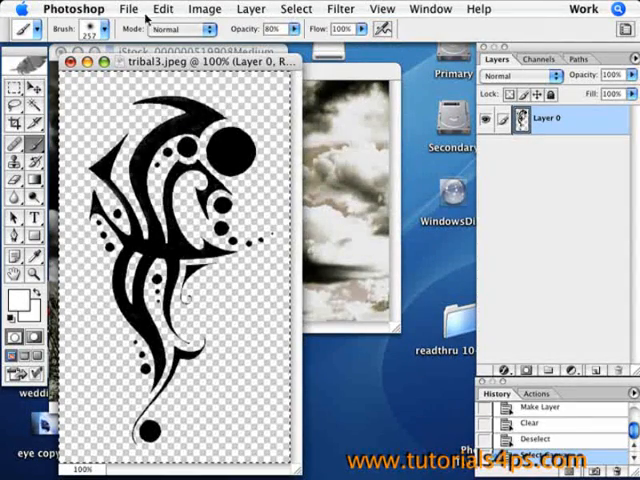
{"action": "left_click", "coordinate": [152, 8]}
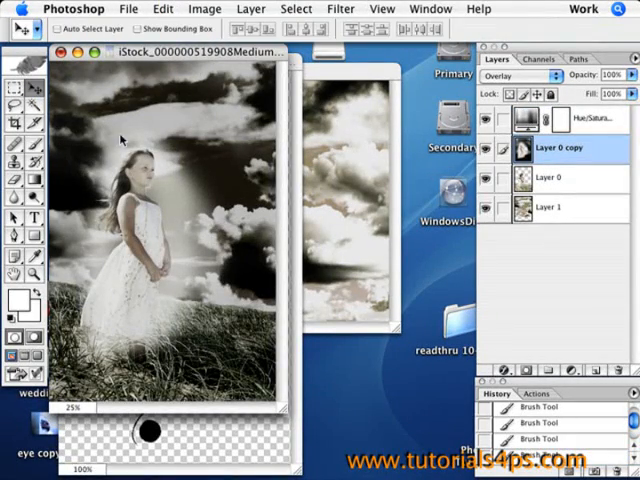
{"action": "left_click", "coordinate": [164, 8]}
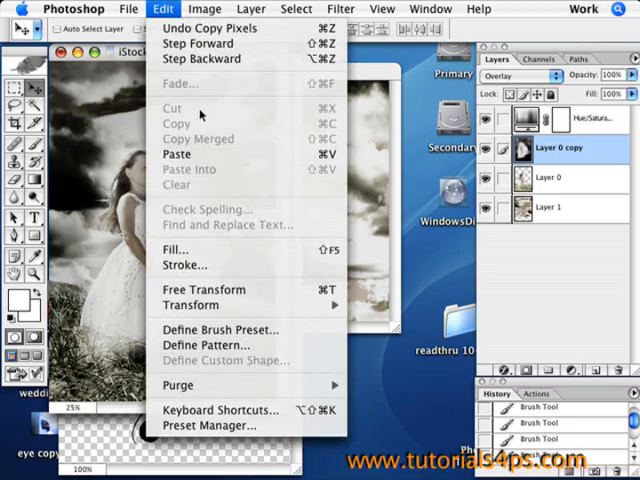
{"action": "left_click", "coordinate": [176, 154]}
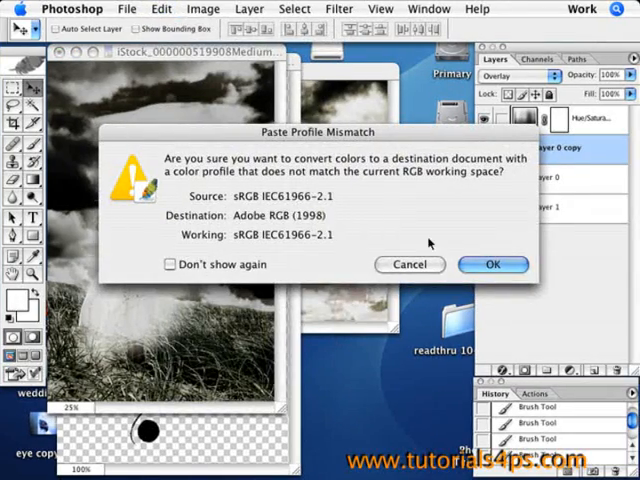
{"action": "left_click", "coordinate": [494, 264]}
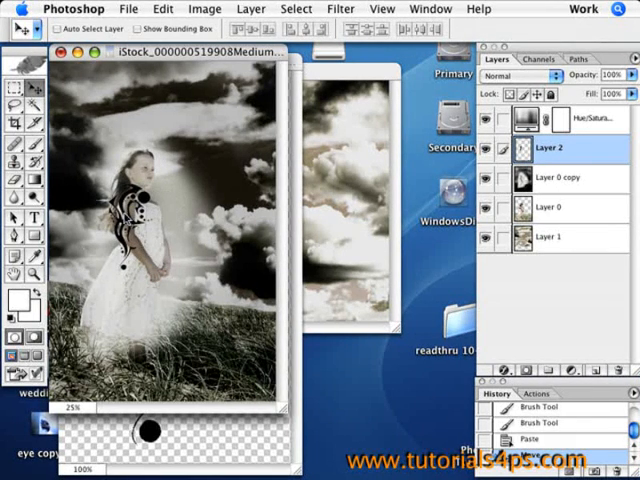
Free Transform the tattoo smaller and onto the girl's upper arm, then apply.
{"action": "left_click", "coordinate": [204, 8]}
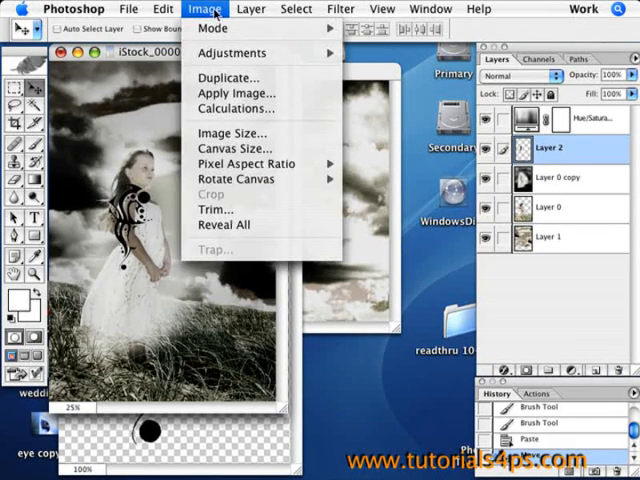
{"action": "left_click", "coordinate": [146, 8]}
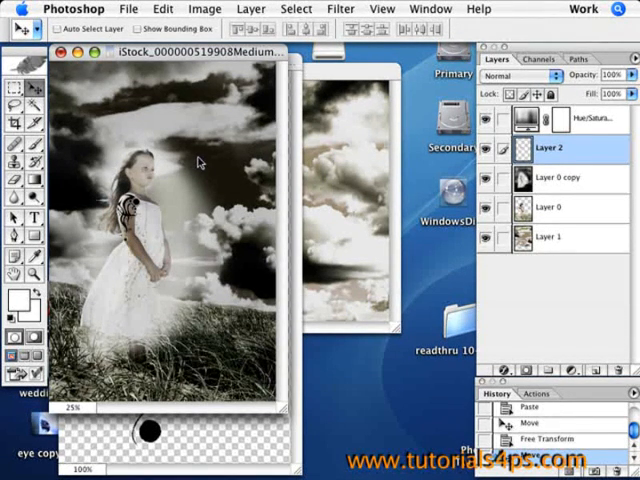
{"action": "left_click", "coordinate": [180, 8]}
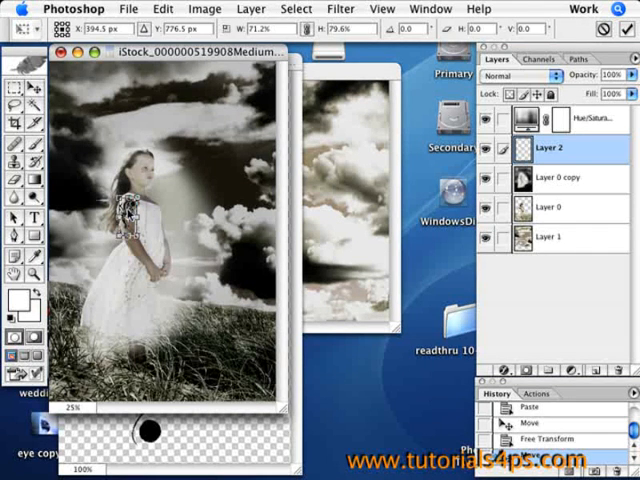
{"action": "mouse_move", "coordinate": [160, 208]}
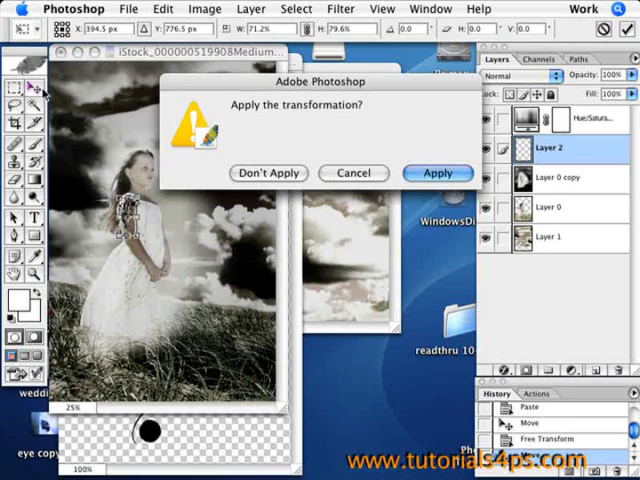
{"action": "left_click", "coordinate": [438, 172]}
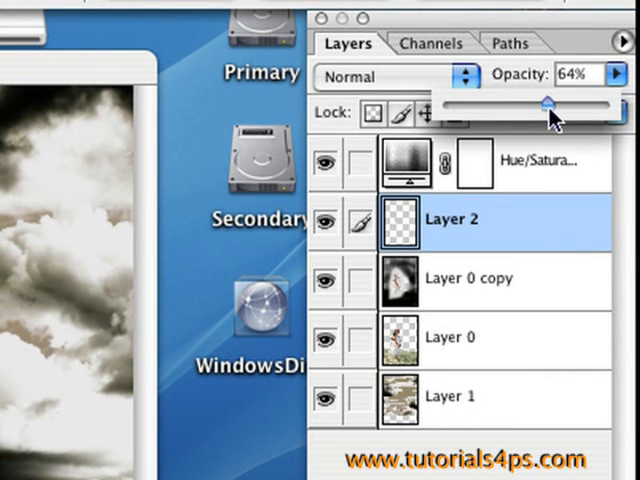
Set the tattoo layer to 64% opacity and Overlay blending so it melts into her skin.
{"action": "left_click_drag", "start_coordinate": [552, 104], "coordinate": [544, 104]}
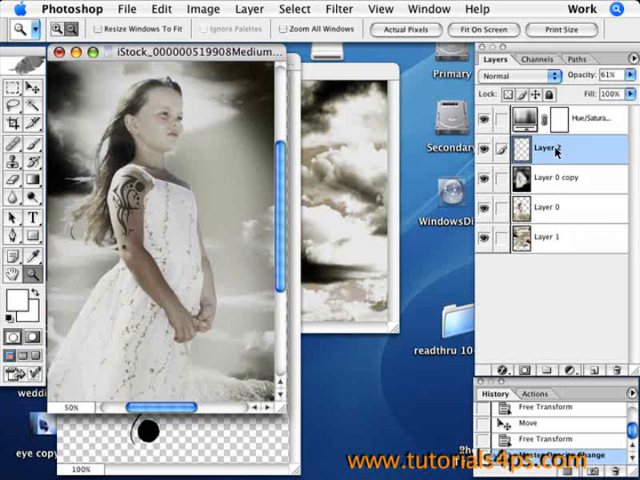
{"action": "left_click", "coordinate": [516, 76]}
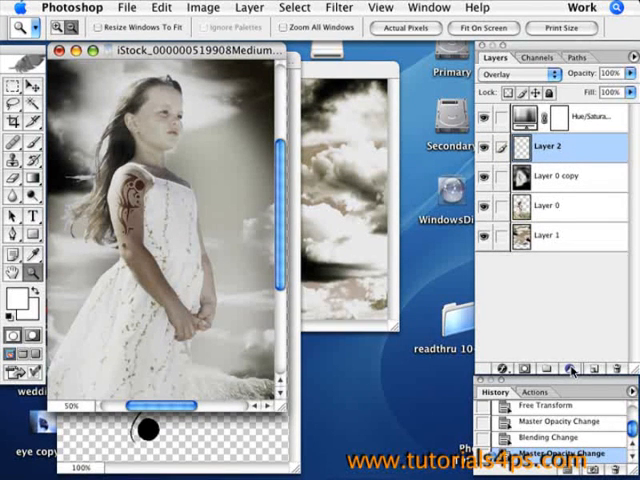
{"action": "mouse_move", "coordinate": [568, 362]}
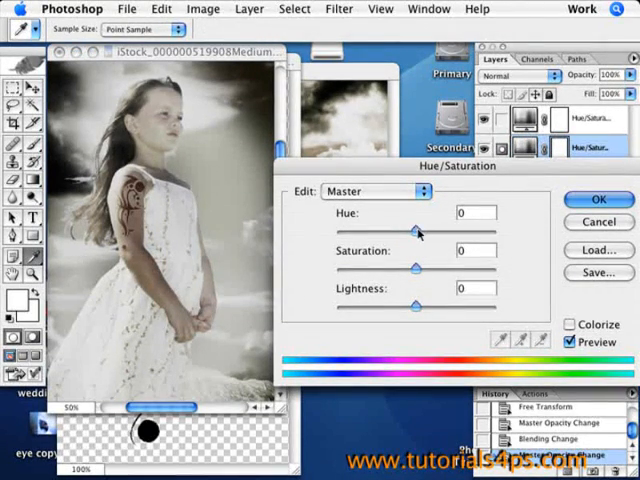
Shift the image hue to -16 in Hue/Saturation and apply it.
{"action": "left_click_drag", "start_coordinate": [412, 230], "coordinate": [402, 230]}
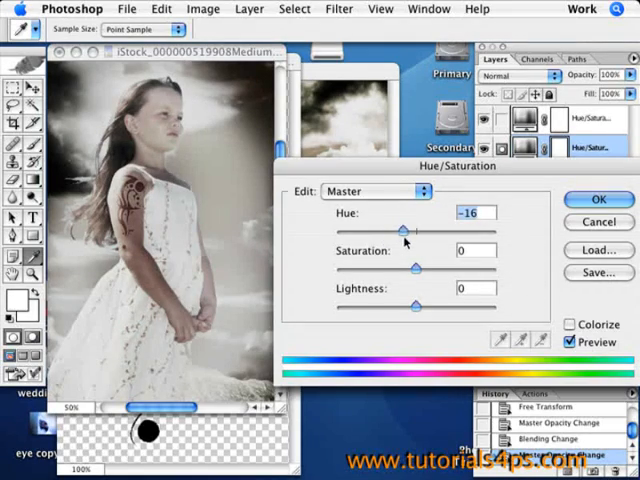
{"action": "left_click", "coordinate": [596, 200]}
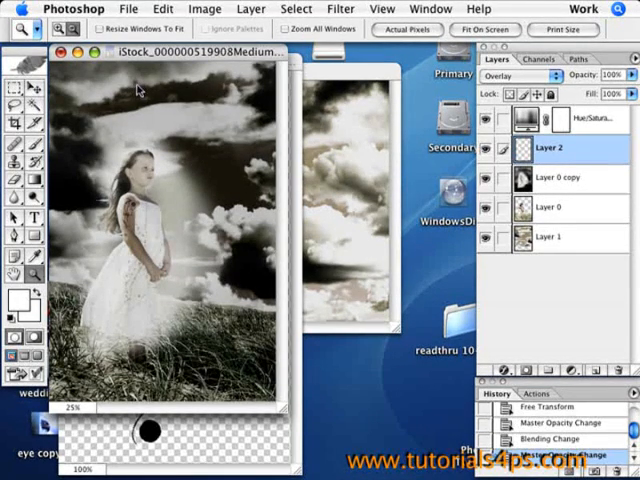
Show the File menu commands over the girl-over-clouds composite.
{"action": "left_click", "coordinate": [144, 8]}
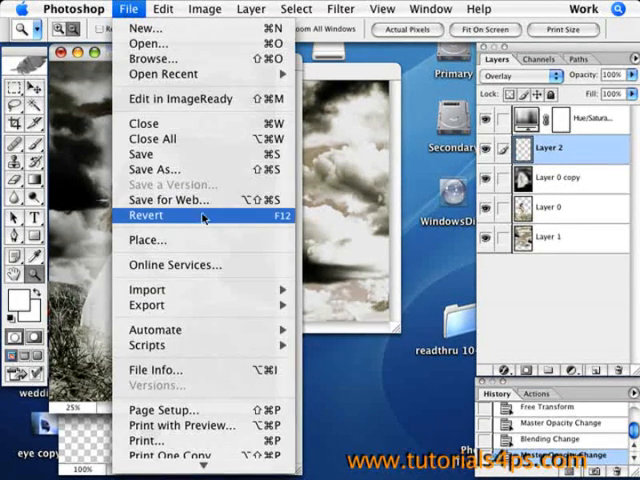